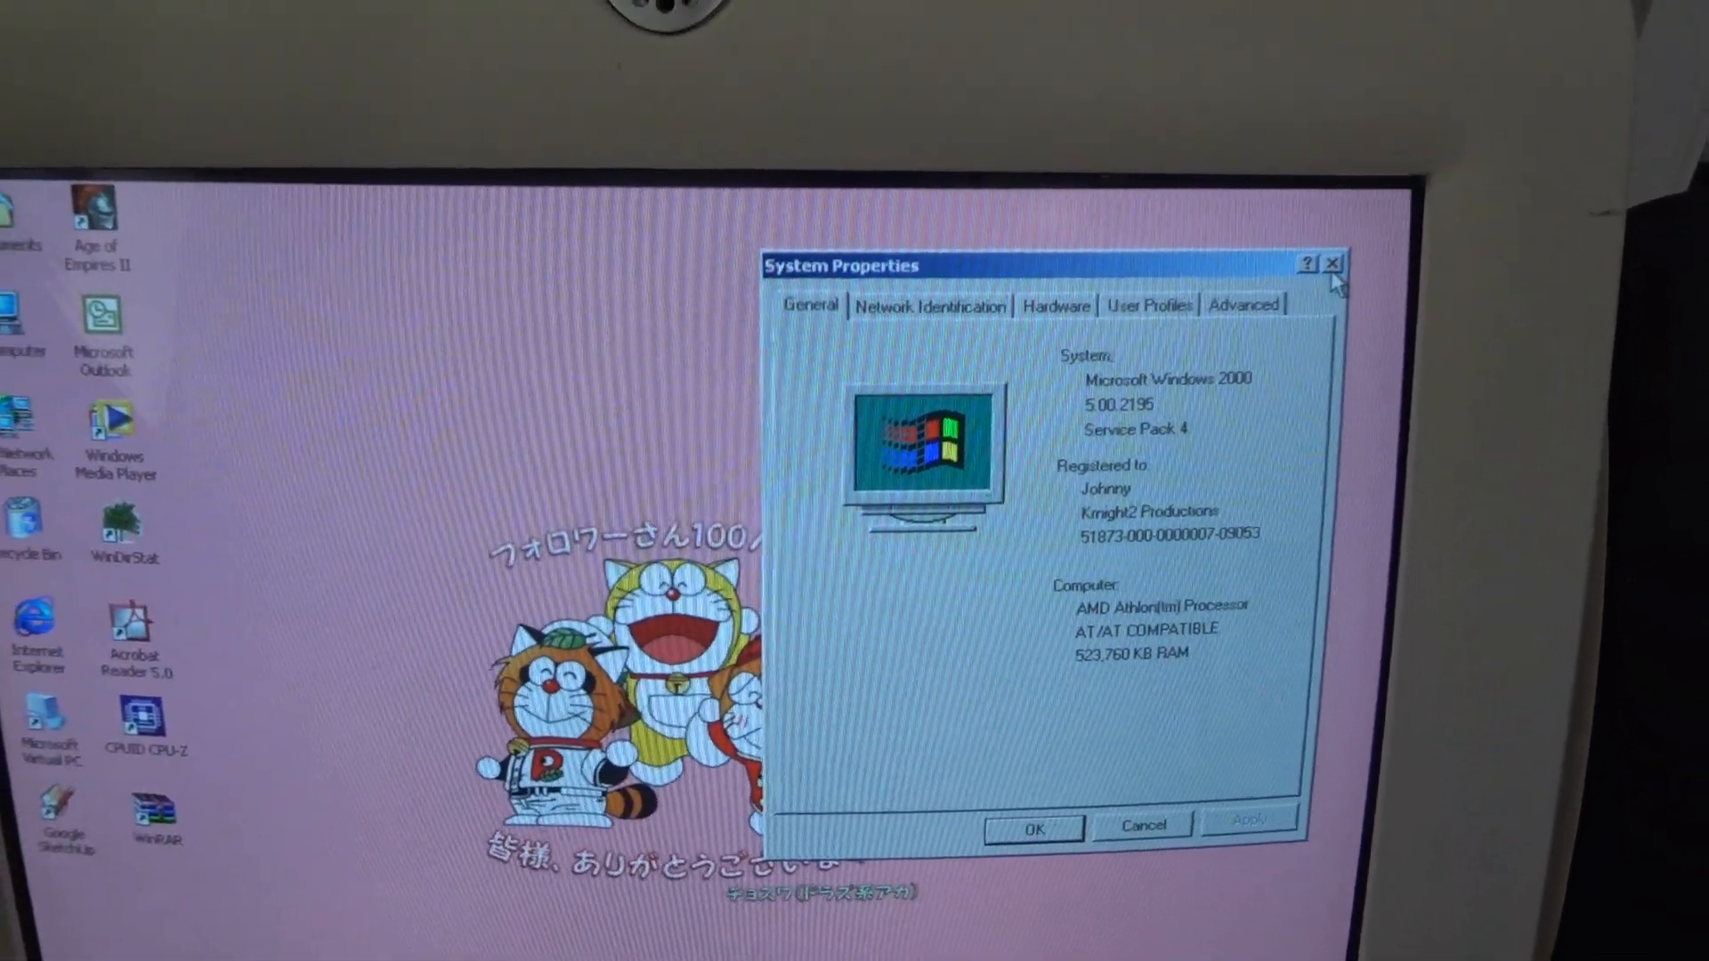
Close the System Properties dialog, returning to the bare desktop.
{"action": "left_click", "coordinate": [1331, 263]}
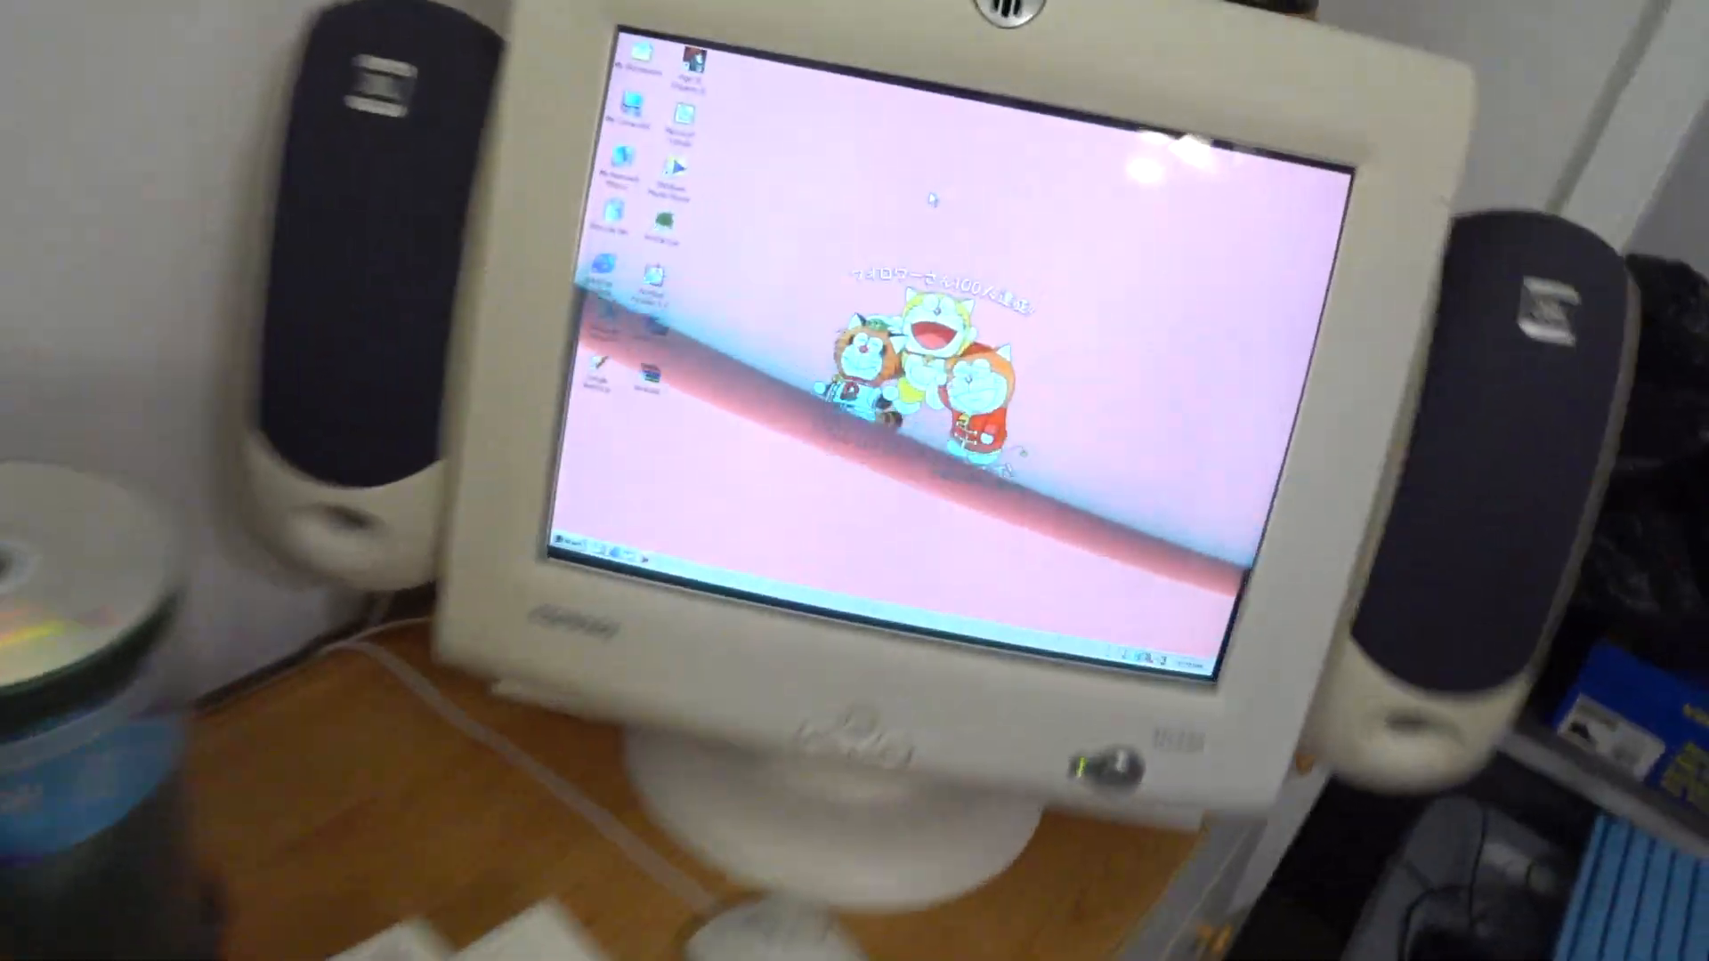
Bring up the Shut Down Windows prompt from the Start menu with Shut down selected.
{"action": "left_click", "coordinate": [566, 548]}
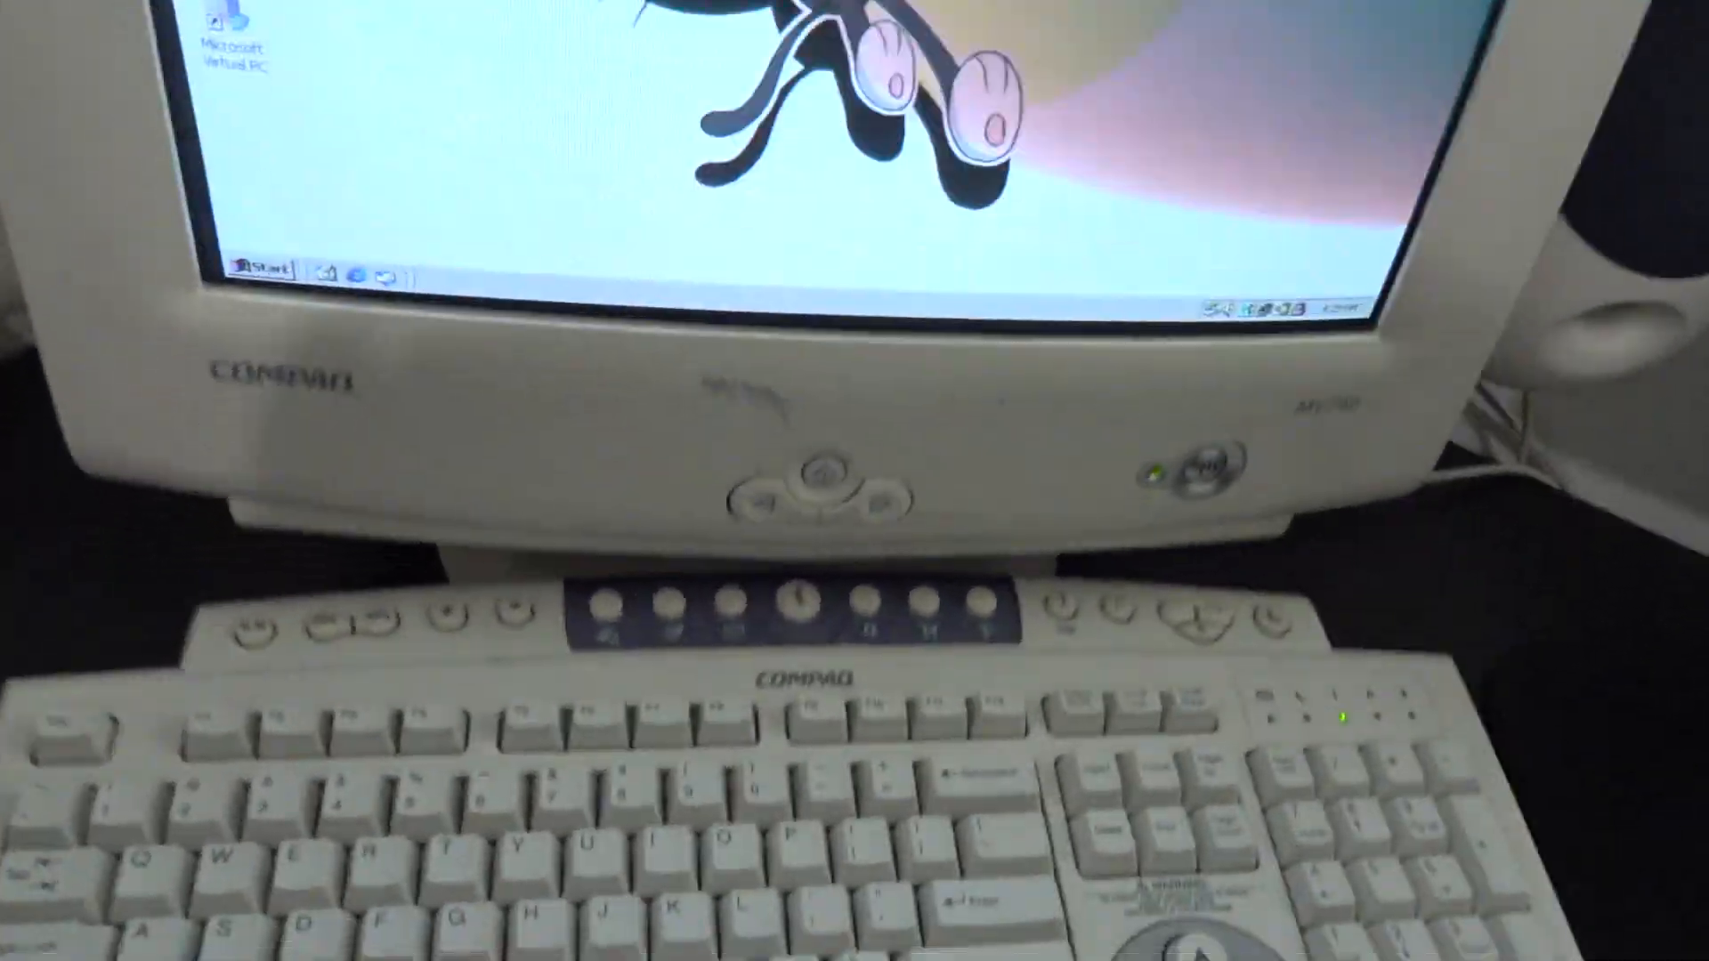
{"action": "left_click", "coordinate": [261, 269]}
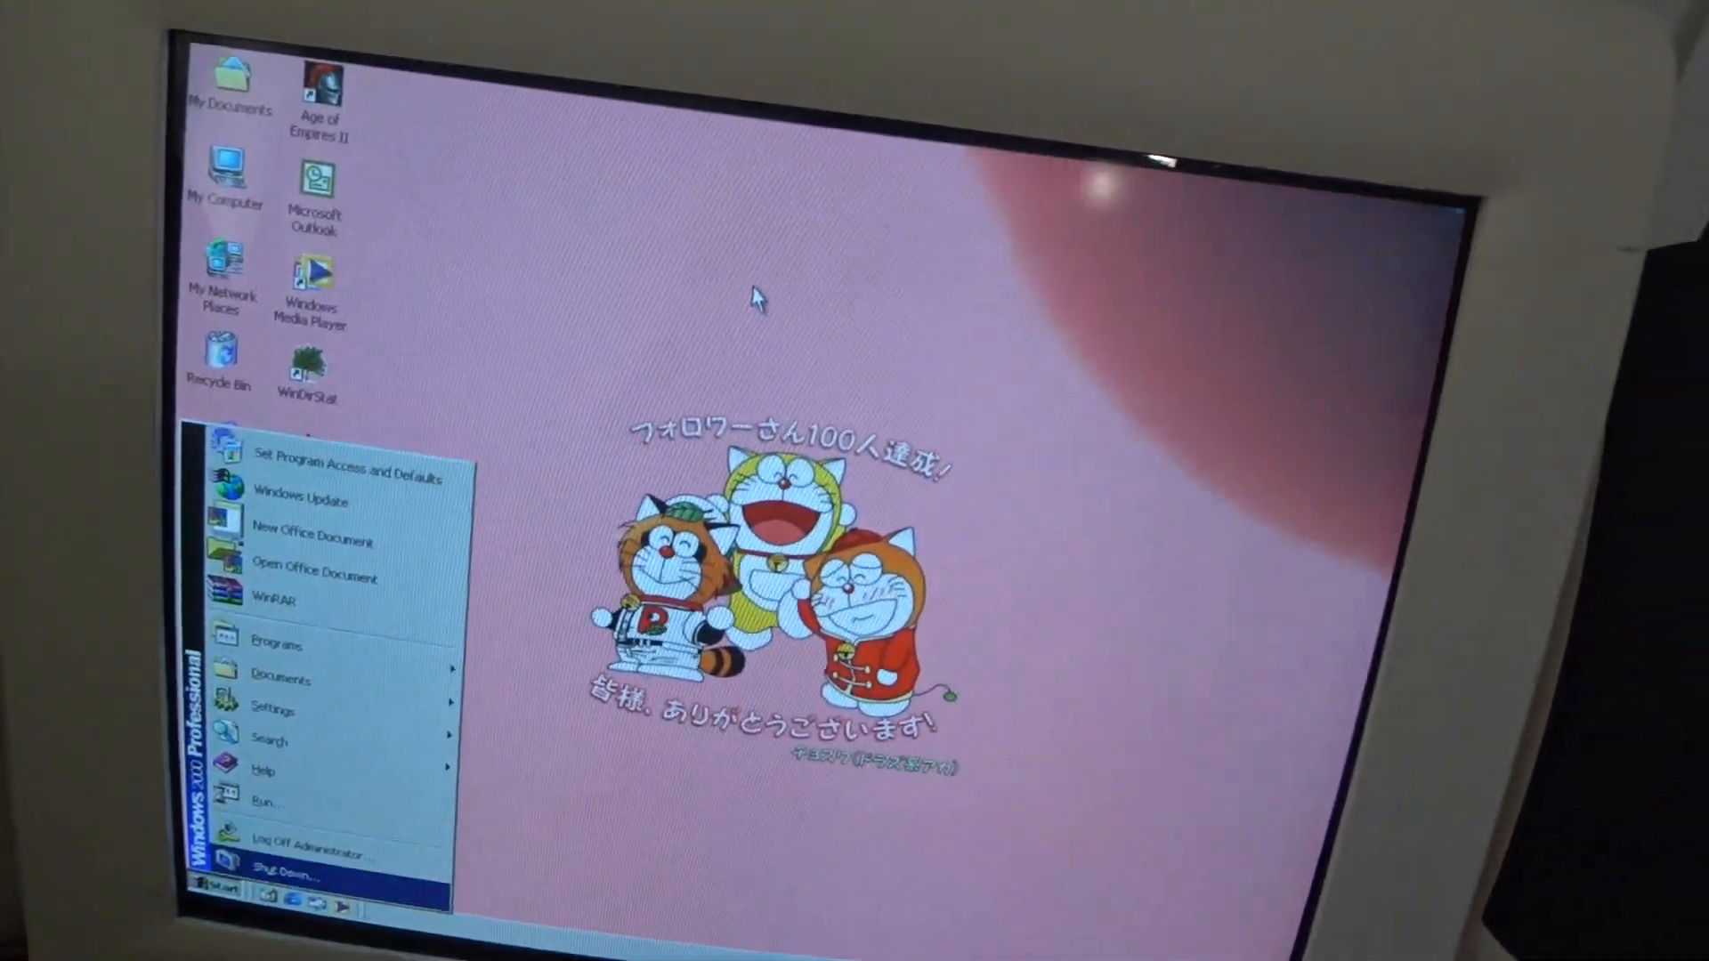
{"action": "left_click", "coordinate": [290, 845]}
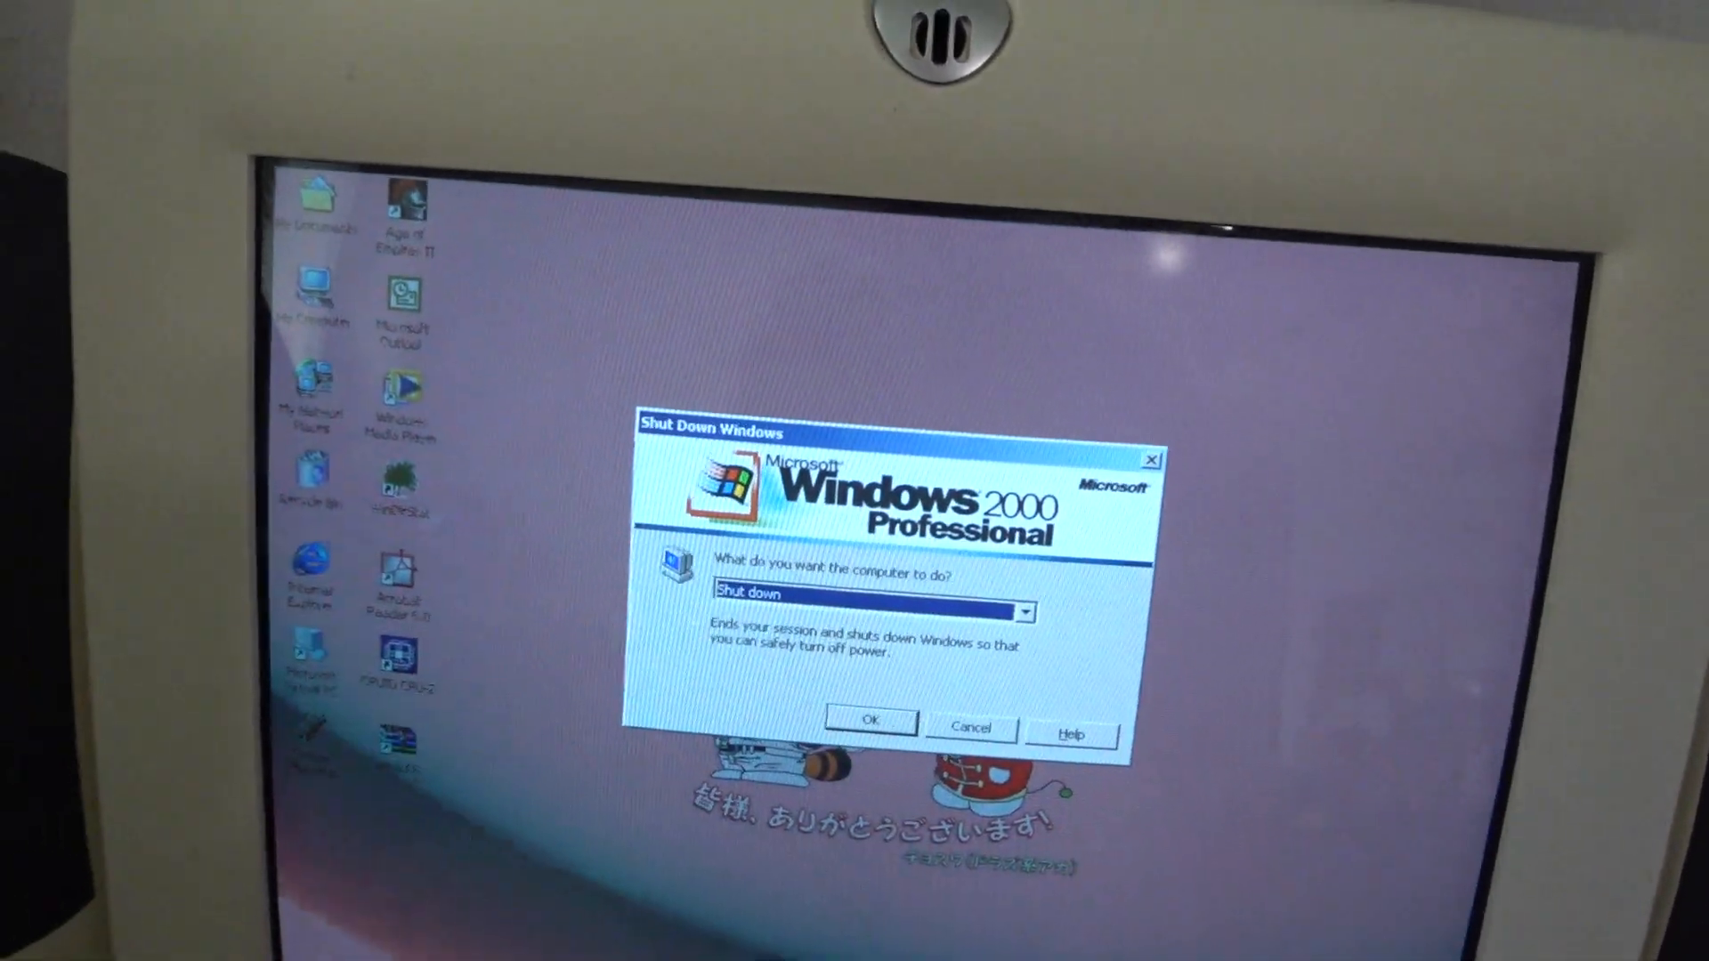